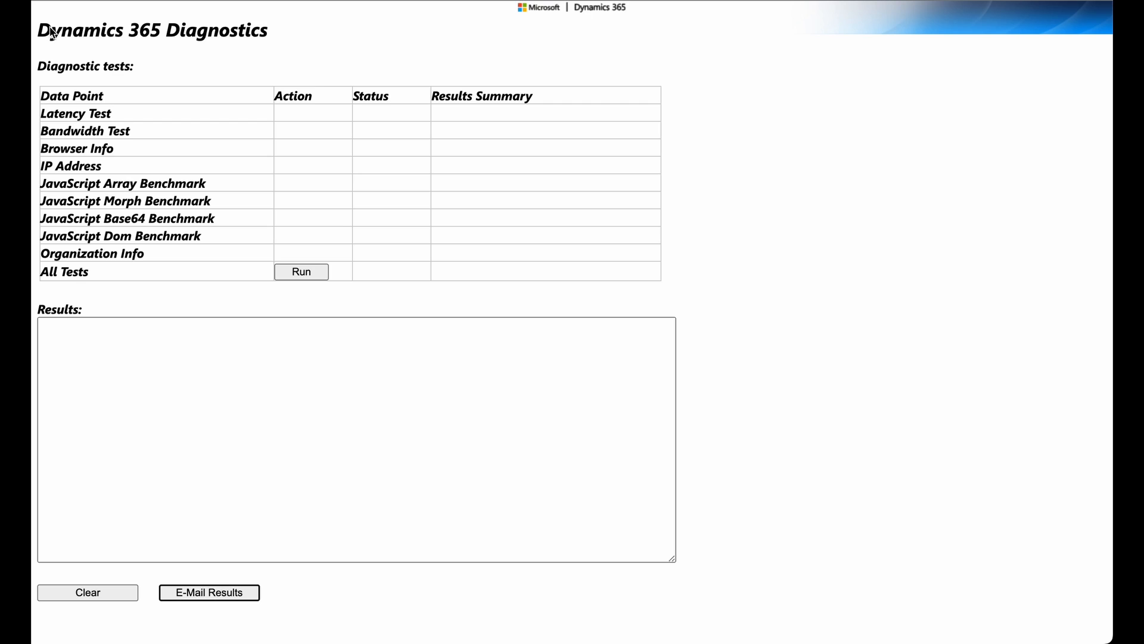
mouse_move(255, 36)
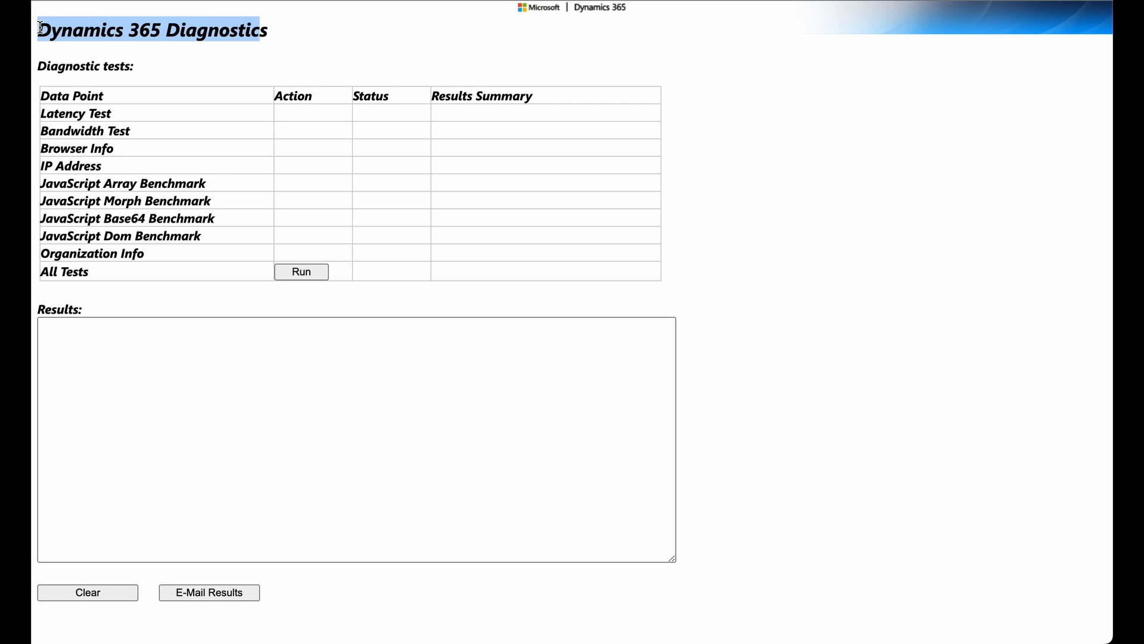
mouse_move(283, 65)
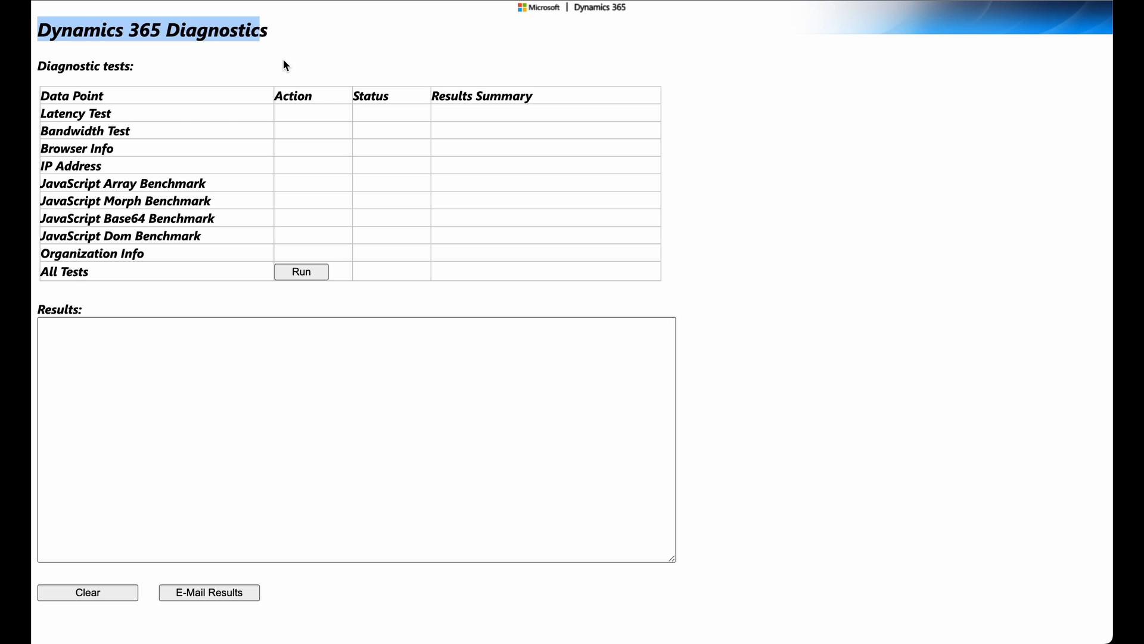
- Run all the diagnostic tests and let them finish with their results logged
click(301, 272)
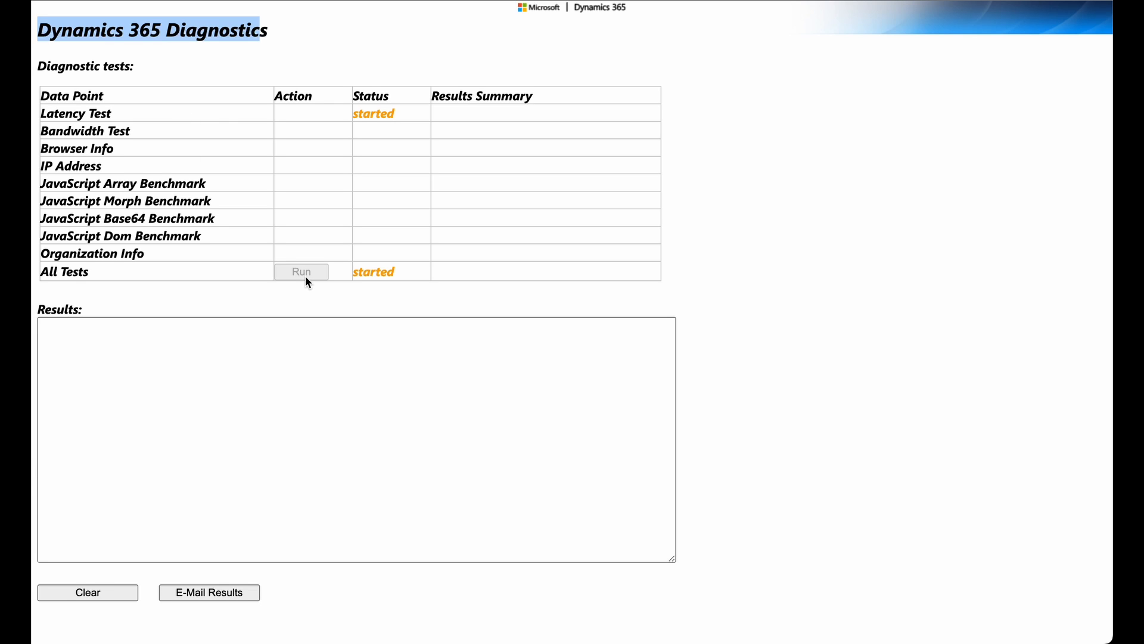
mouse_move(622, 248)
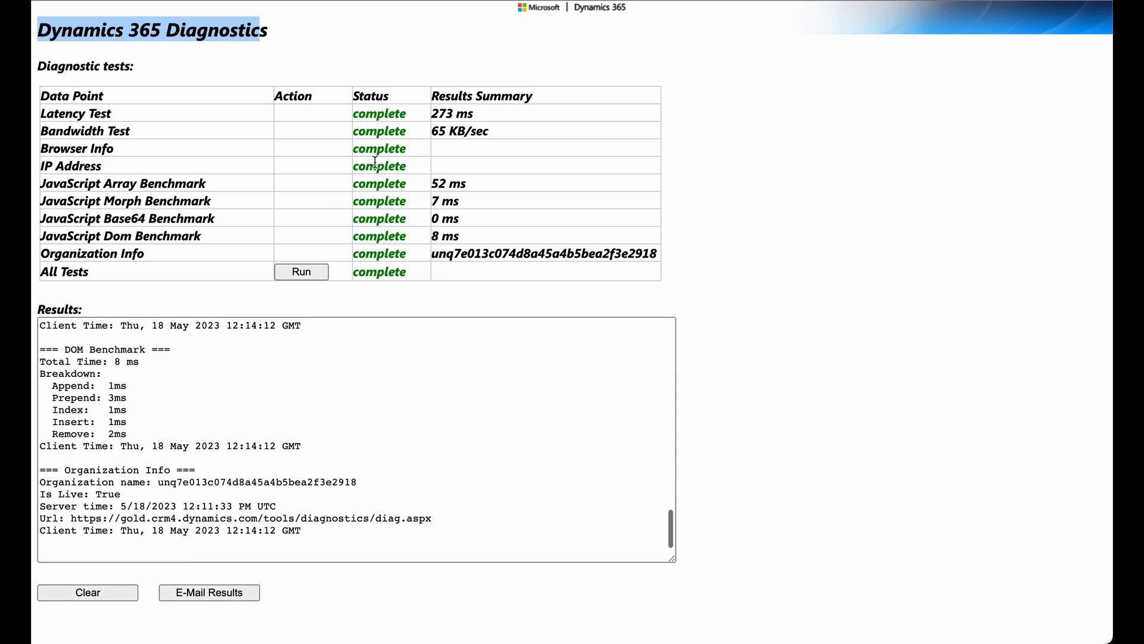
mouse_move(395, 339)
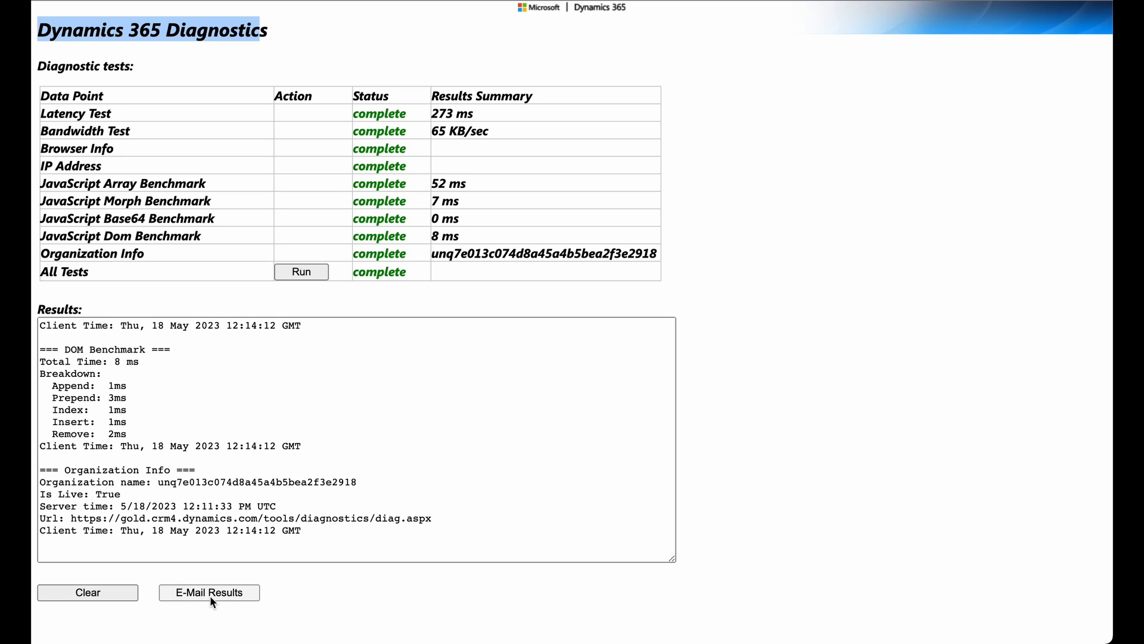
mouse_move(222, 604)
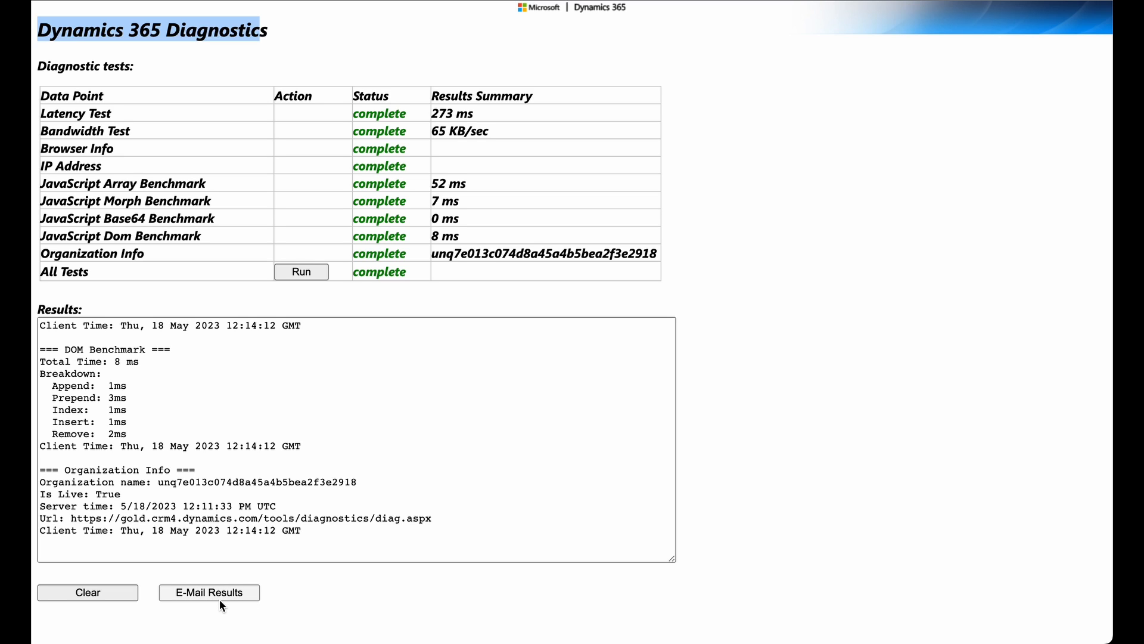
mouse_move(344, 600)
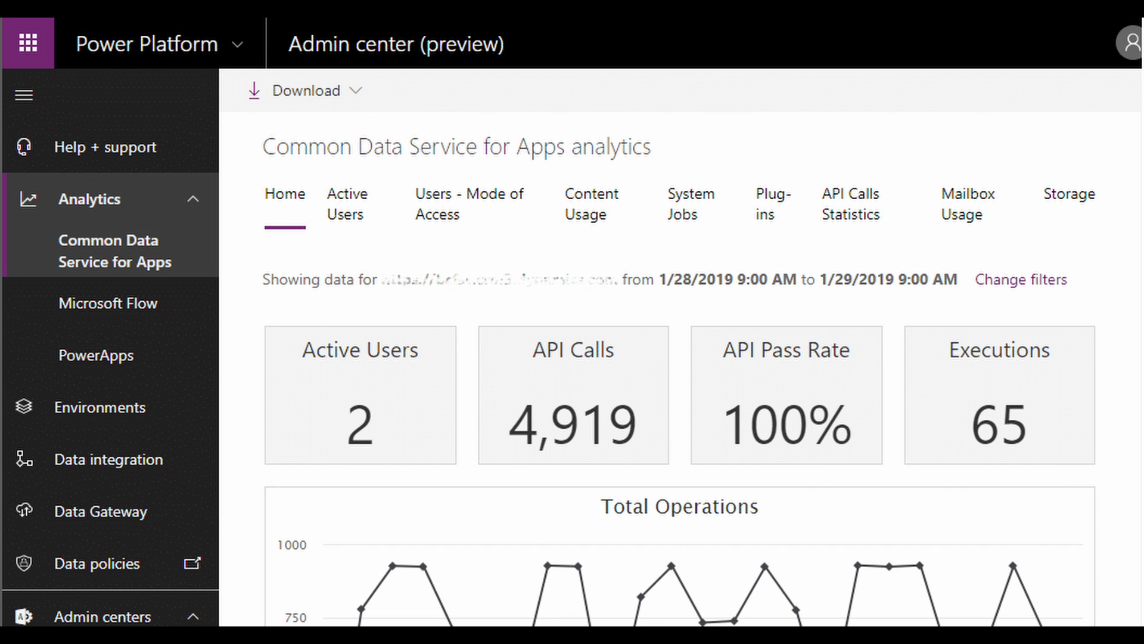
click(346, 202)
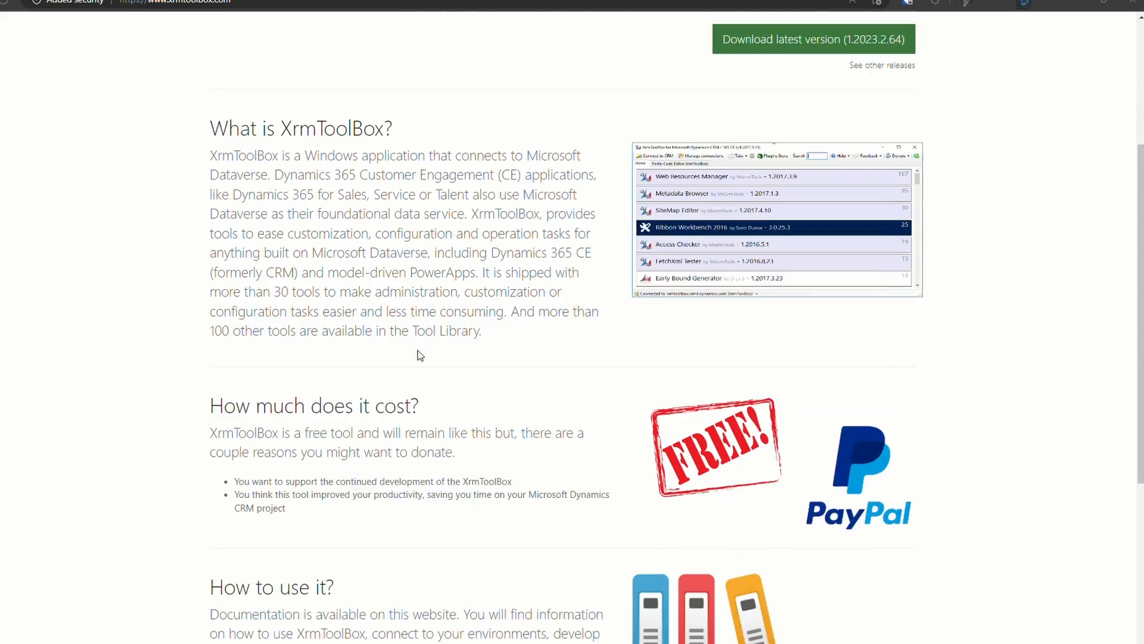
- Show the XrmToolBox tools list with its 333 tools, versions, authors and ratings
scroll(up, 3)
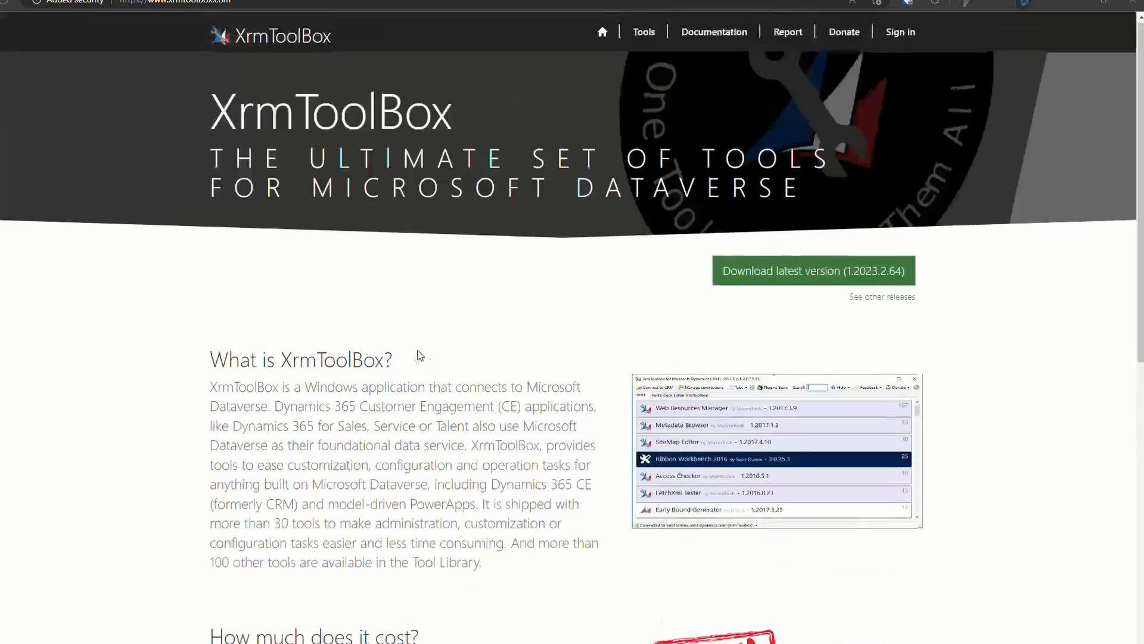
mouse_move(644, 32)
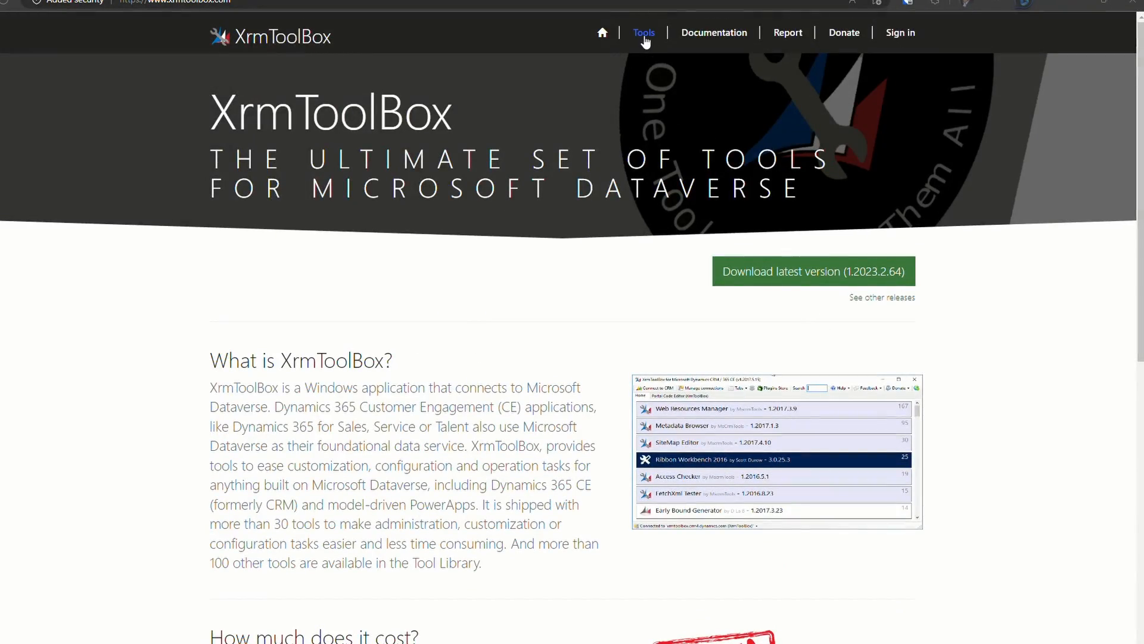
click(643, 32)
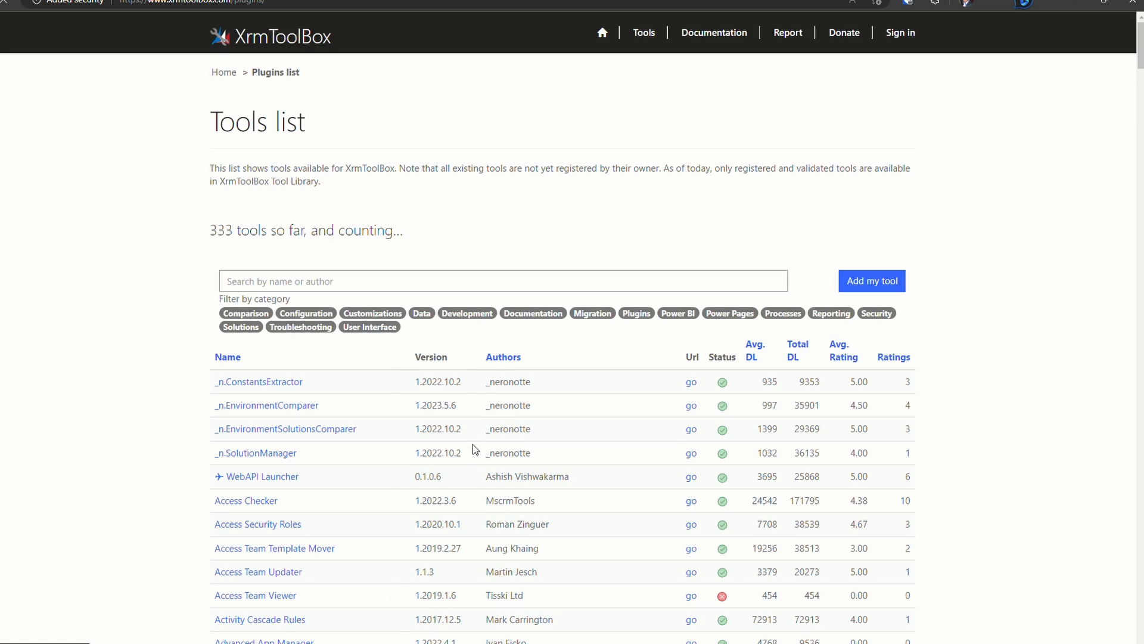
scroll(down, 3)
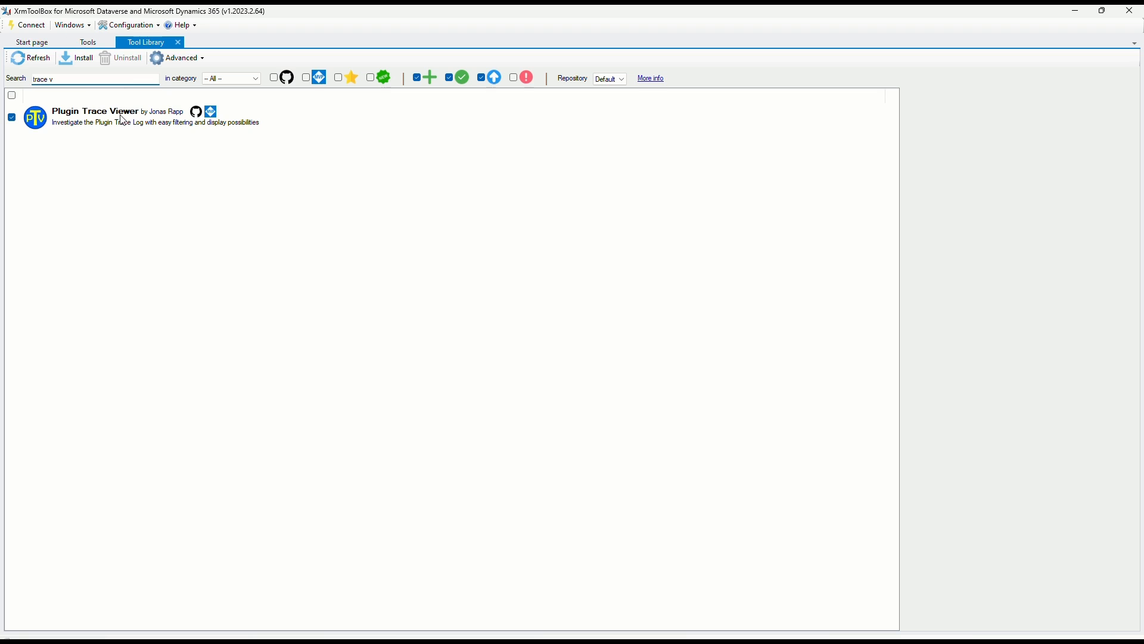
- Load the eight account records into Bulk Data Updater via Edit FetchXML
click(82, 57)
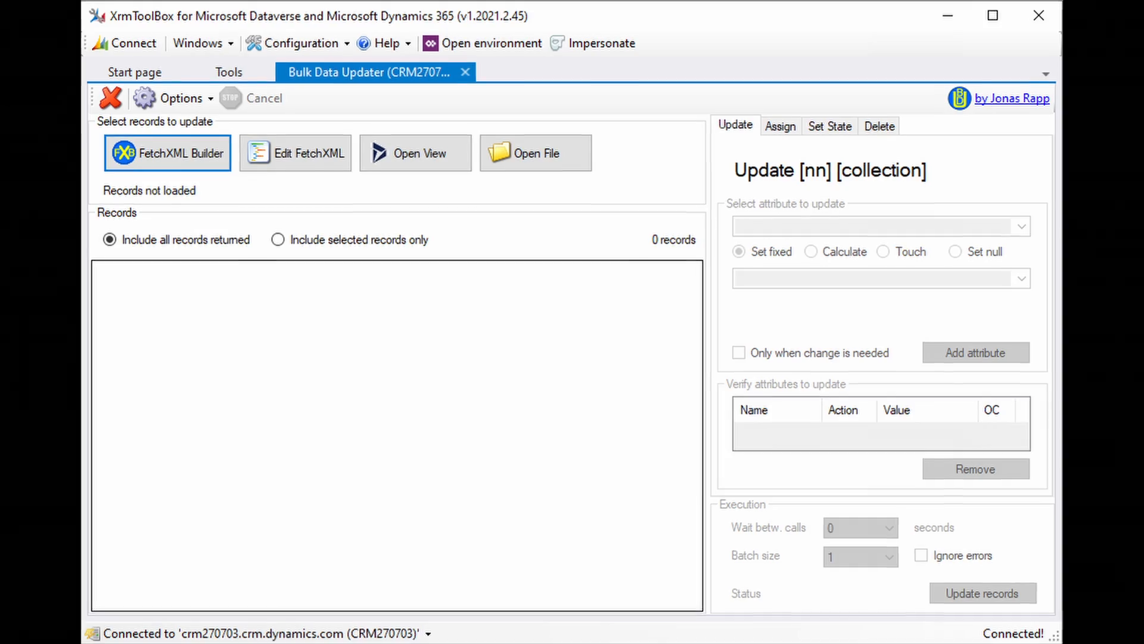
click(167, 153)
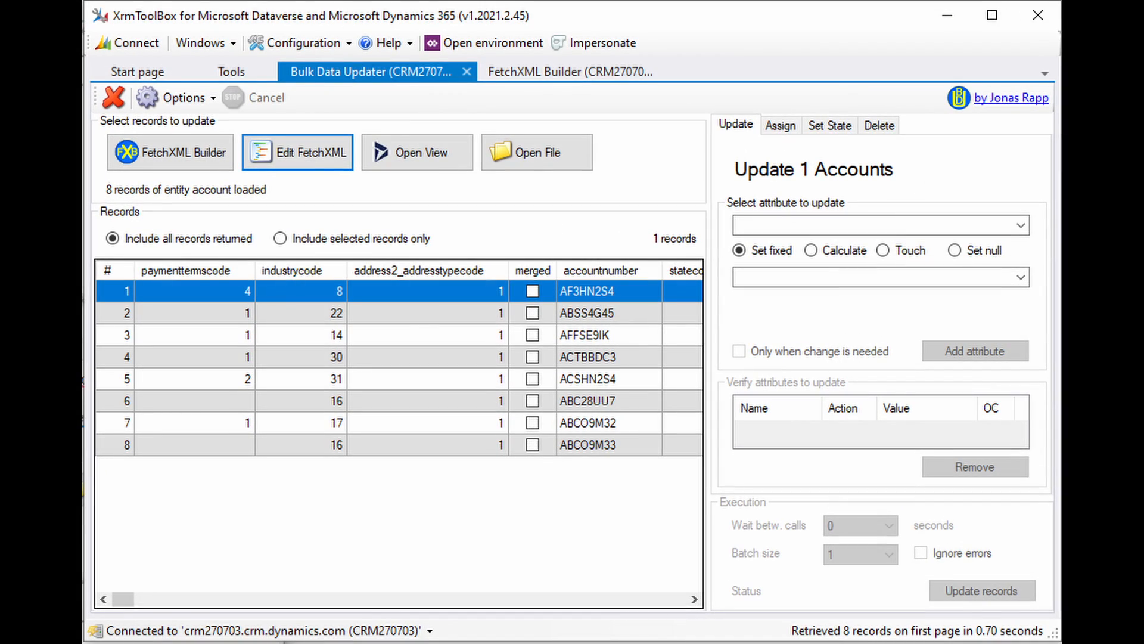